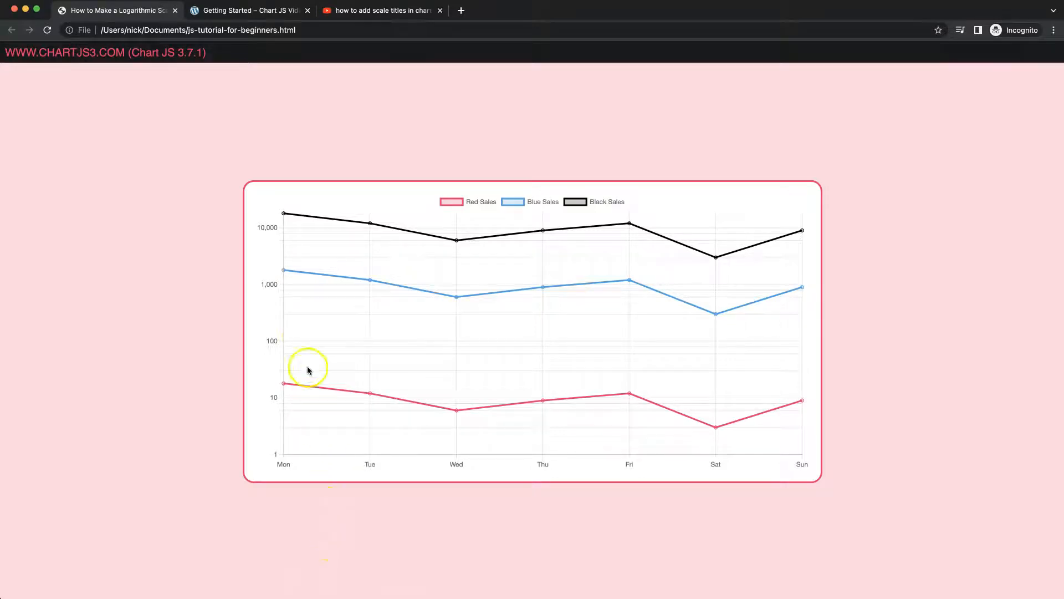
mouse_move(311, 317)
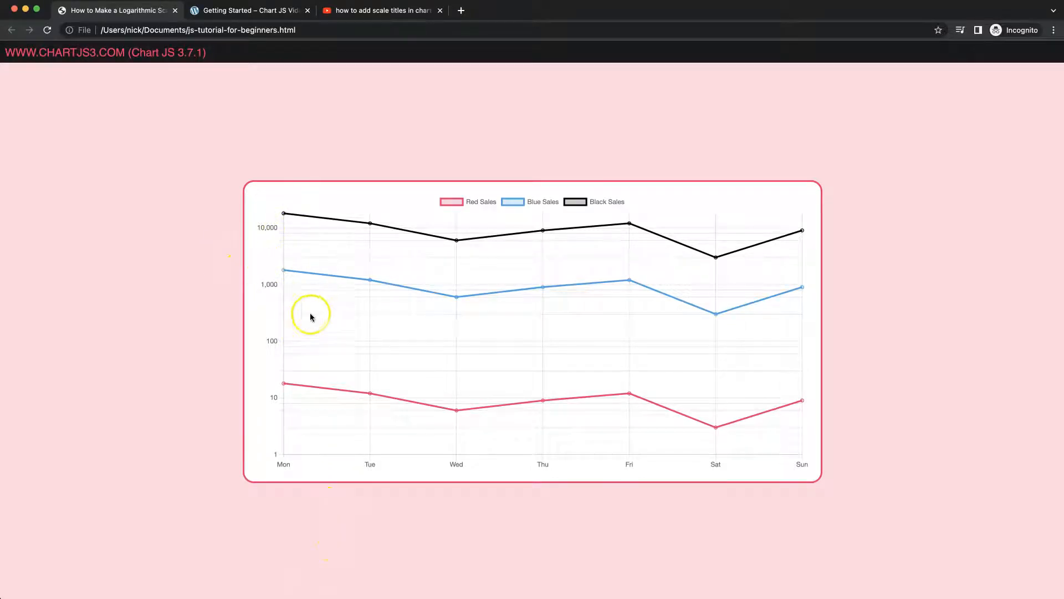
mouse_move(267, 459)
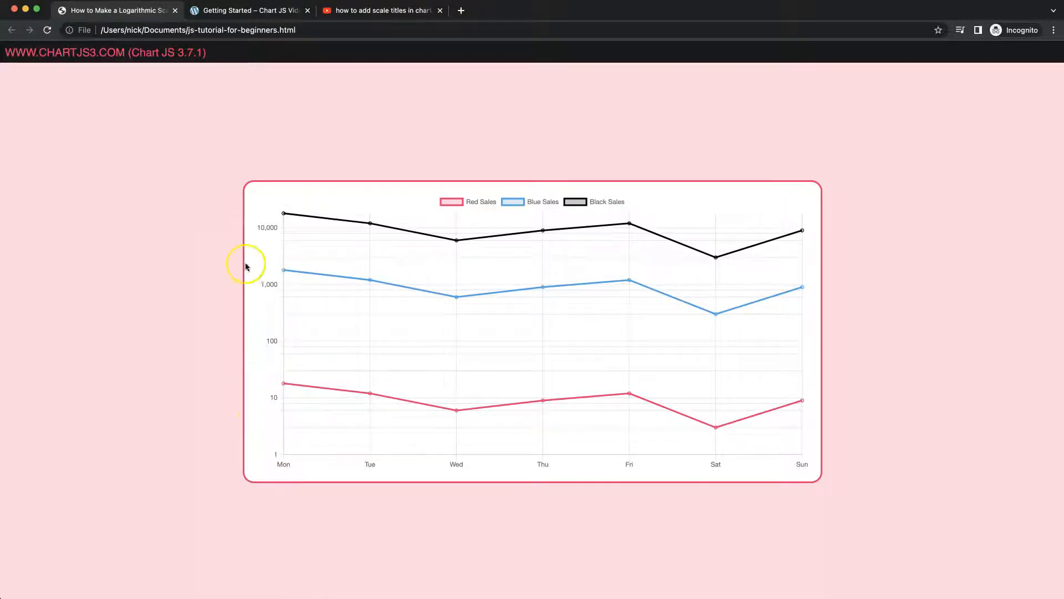
mouse_move(292, 236)
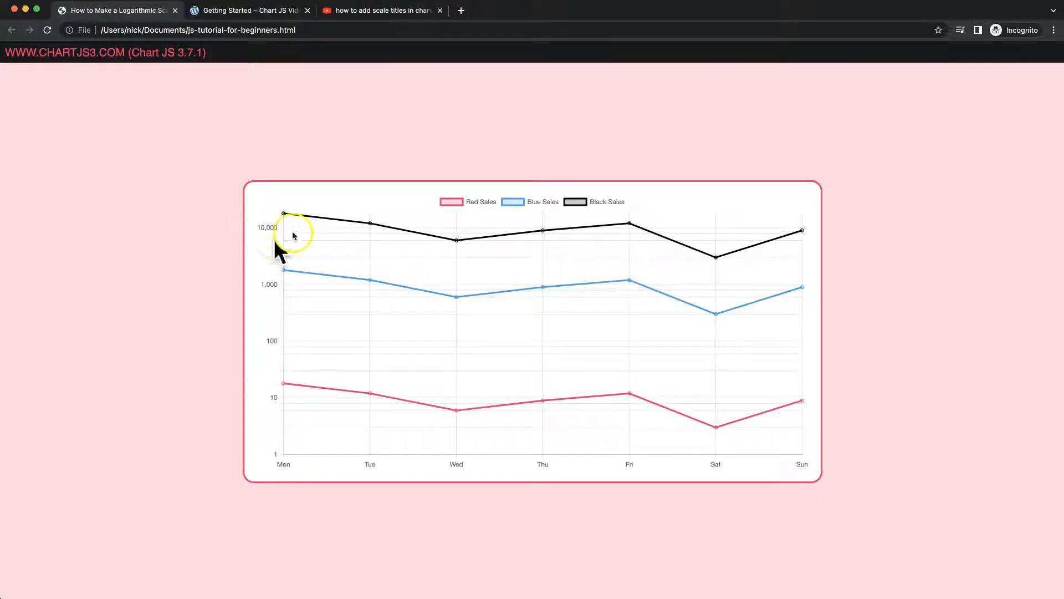
mouse_move(202, 241)
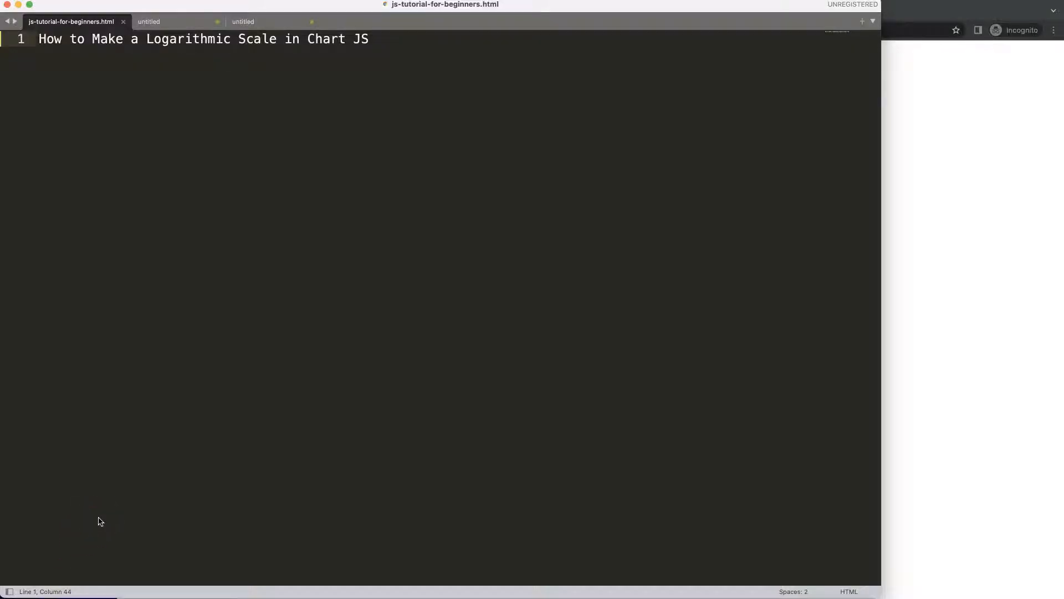
mouse_move(987, 263)
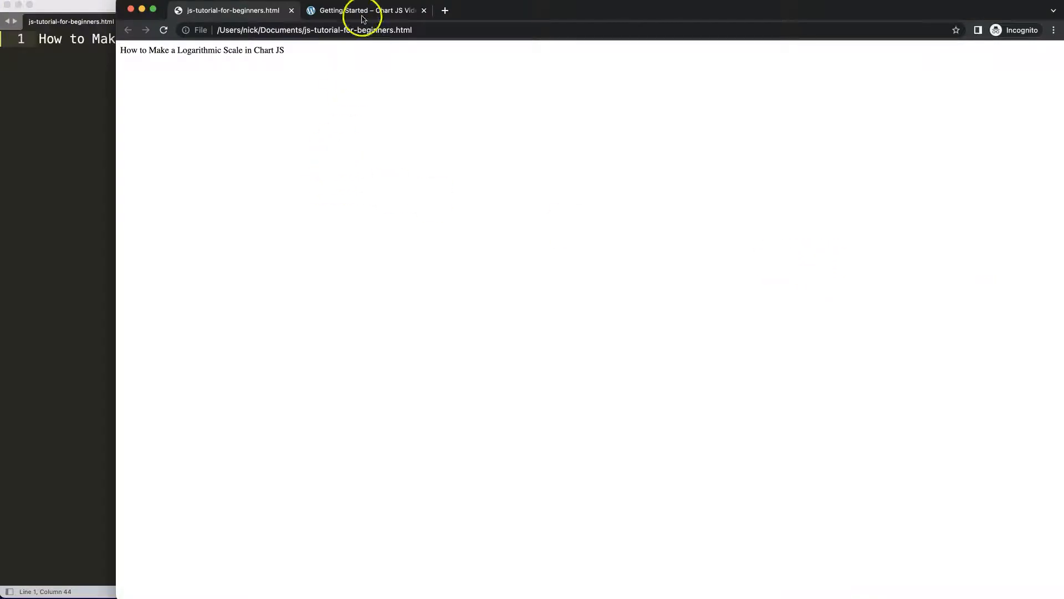
- Scroll the Getting Started guide down to the Chart.js starter code block
left_click(367, 10)
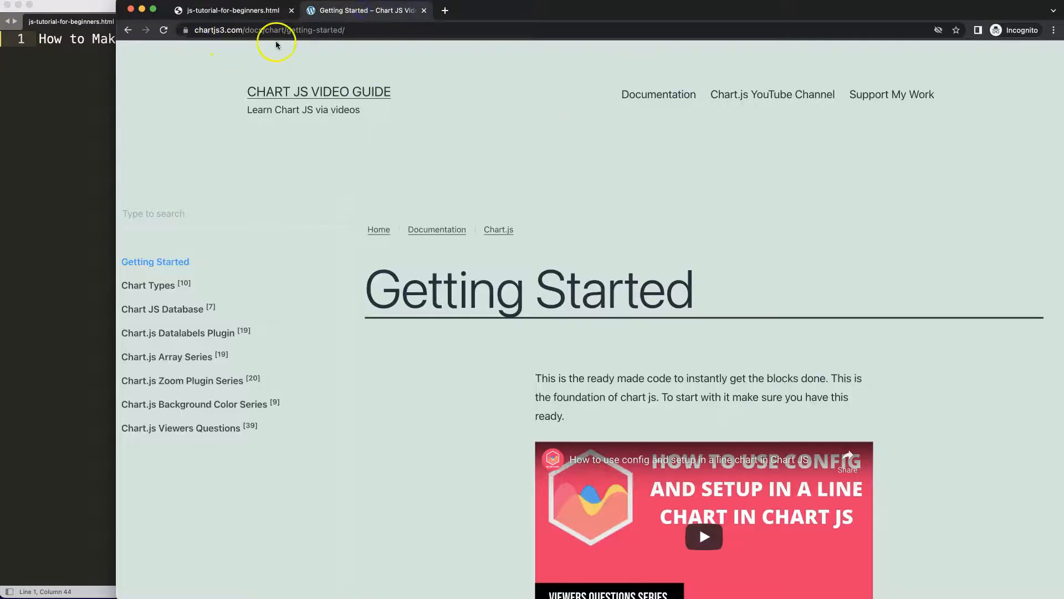
mouse_move(339, 39)
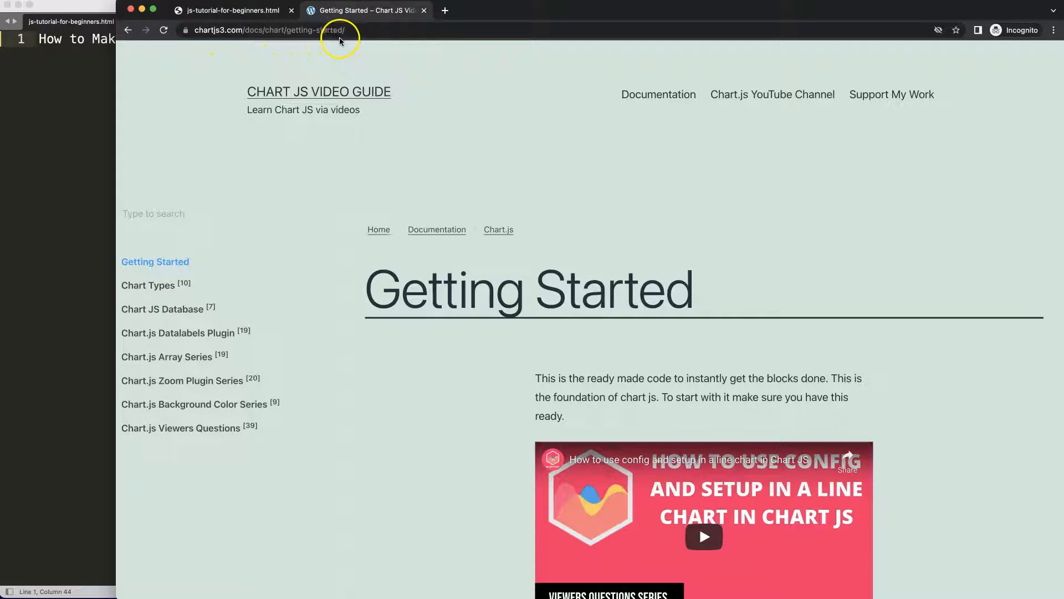
mouse_move(528, 163)
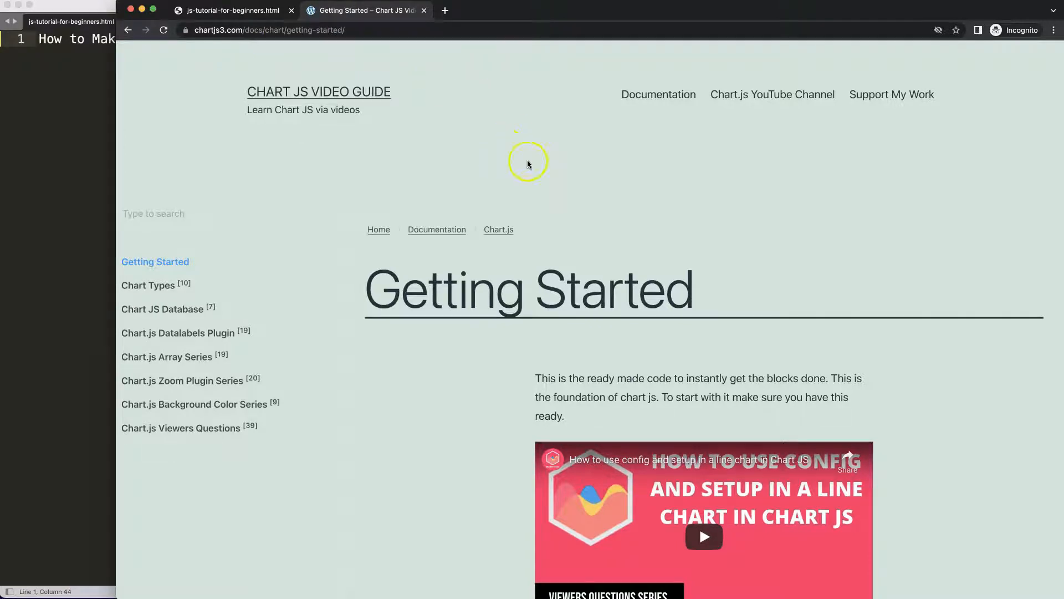
scroll("down", 3)
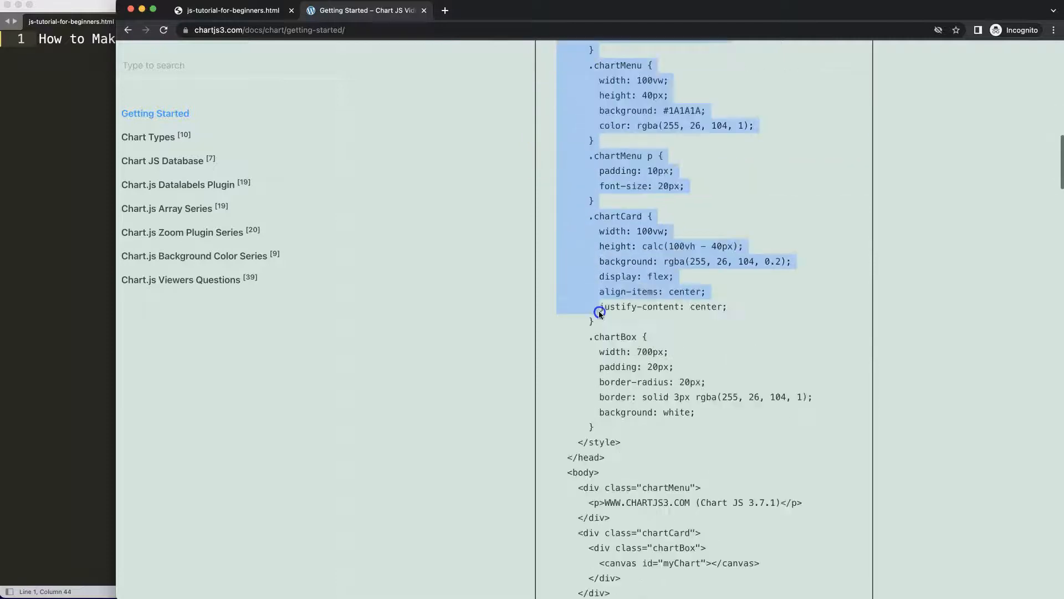
scroll("down", 3)
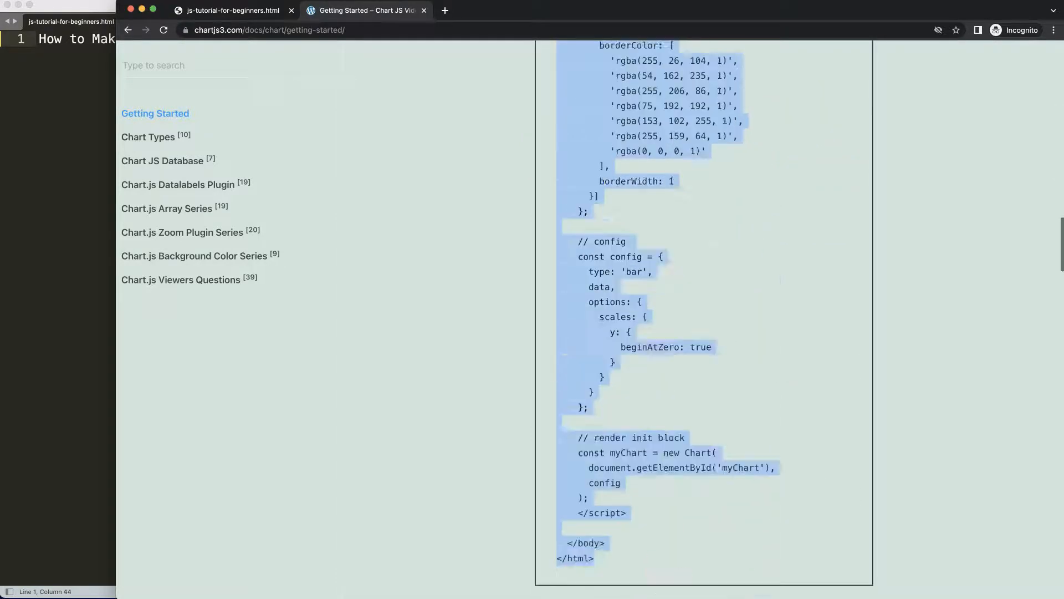
scroll("down", 3)
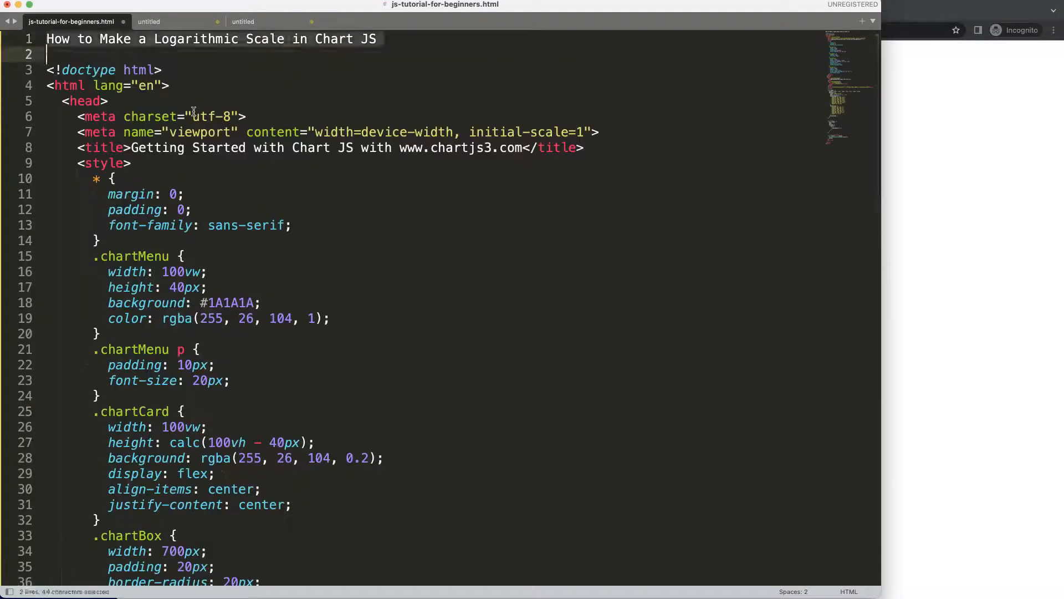
- Move the heading into the <title> tag as 'How to Make a Logarithmic Scale in Chart JS'
key("cmd+x")
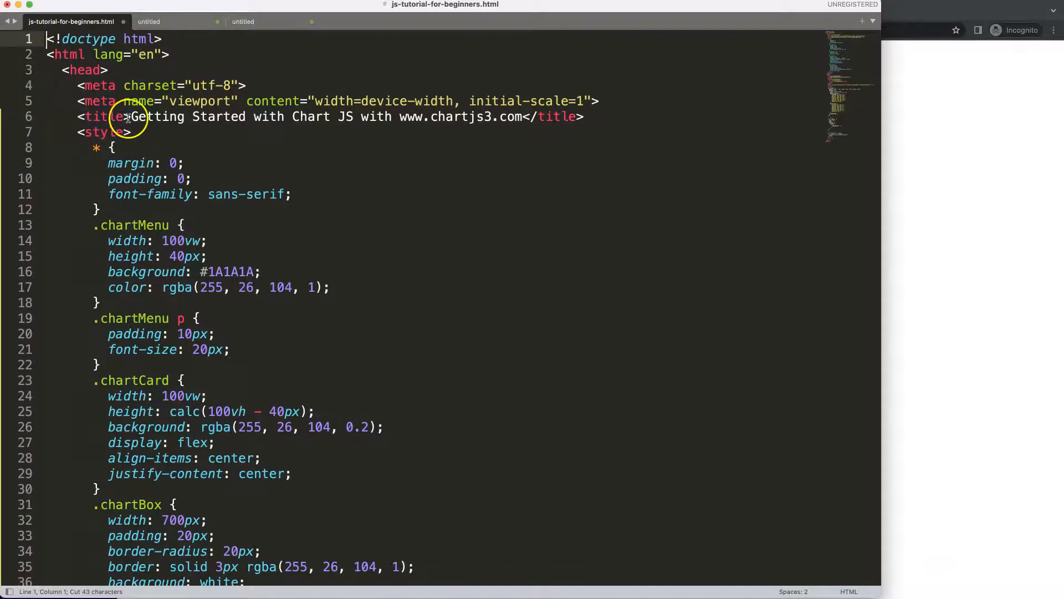
type("m</title>")
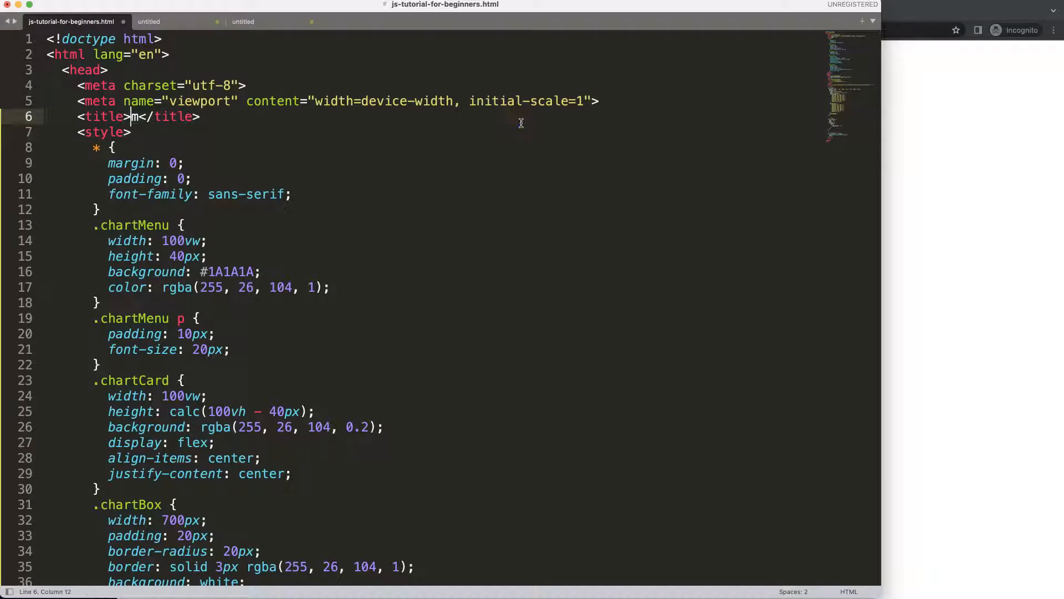
type("ow to Make a Logarithmic Scale in Chart JS")
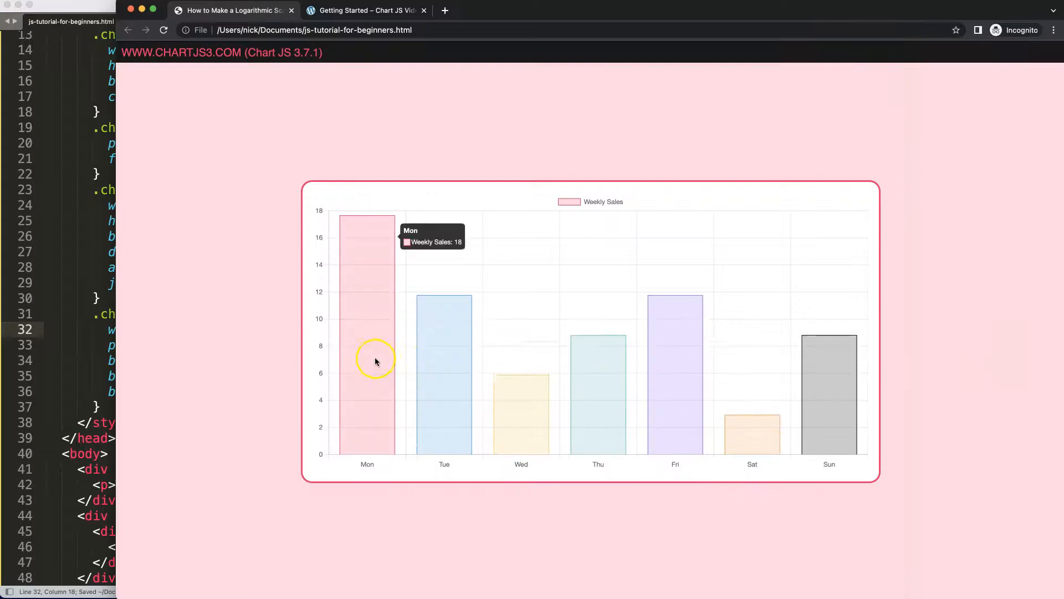
mouse_move(83, 321)
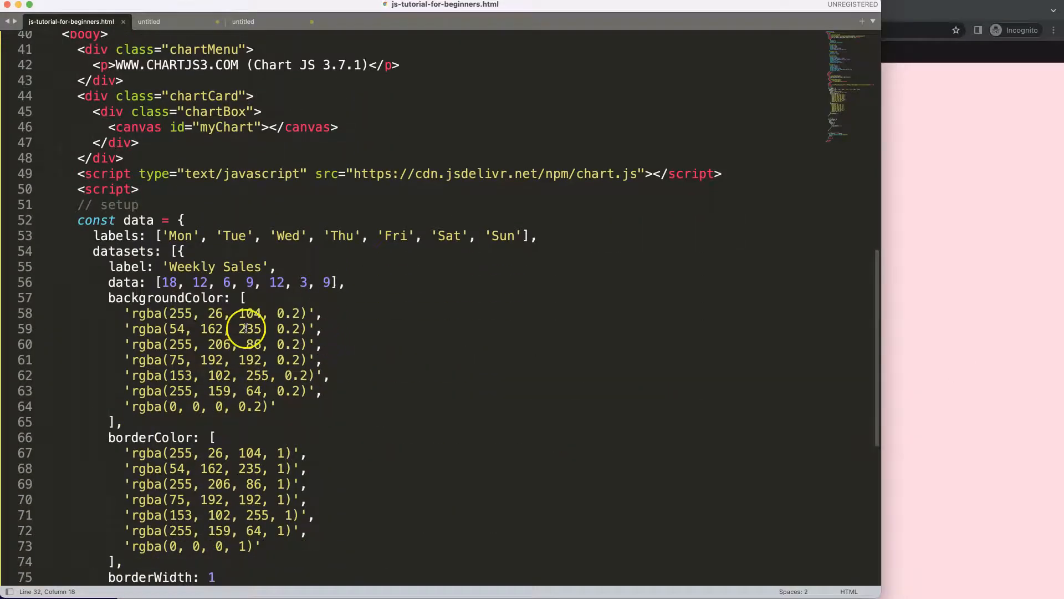
- Duplicate the Weekly Sales dataset and strip the copy's extra background colour entries
scroll("down", 3)
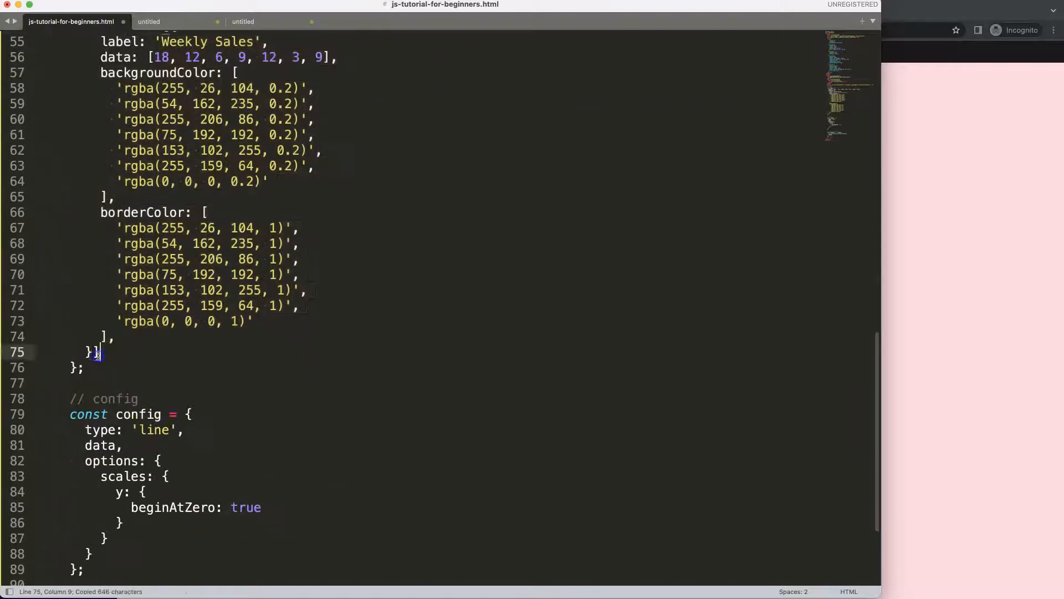
type(",{")
key("enter")
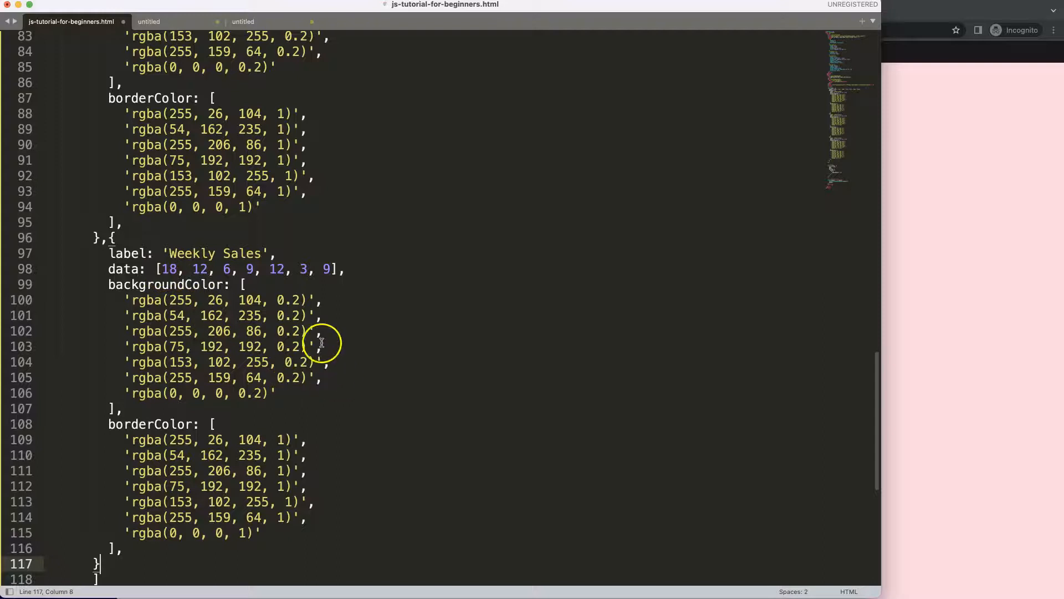
left_click_drag(321, 346, 142, 346)
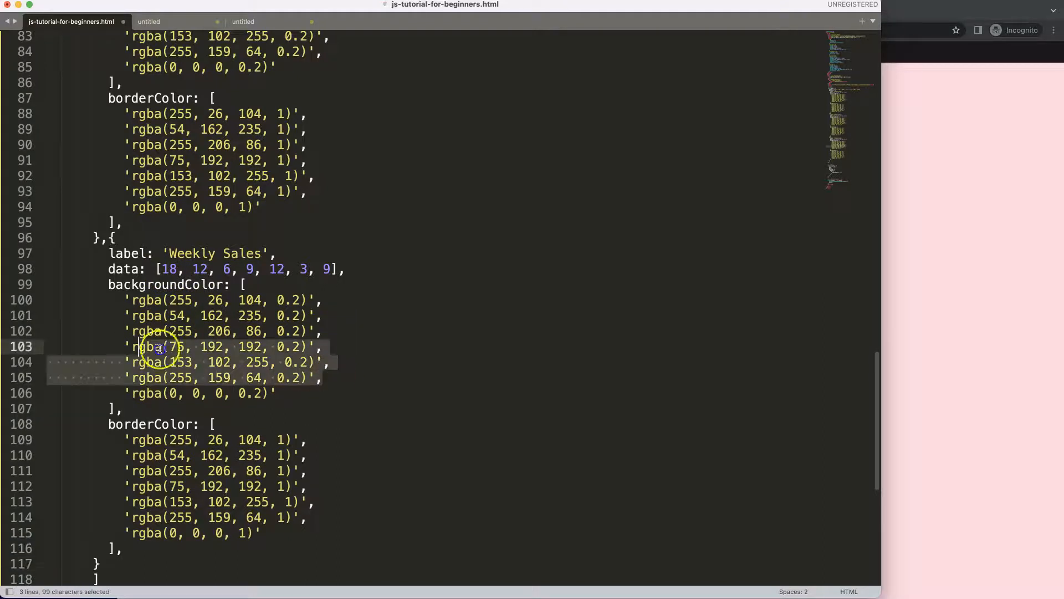
key("Delete")
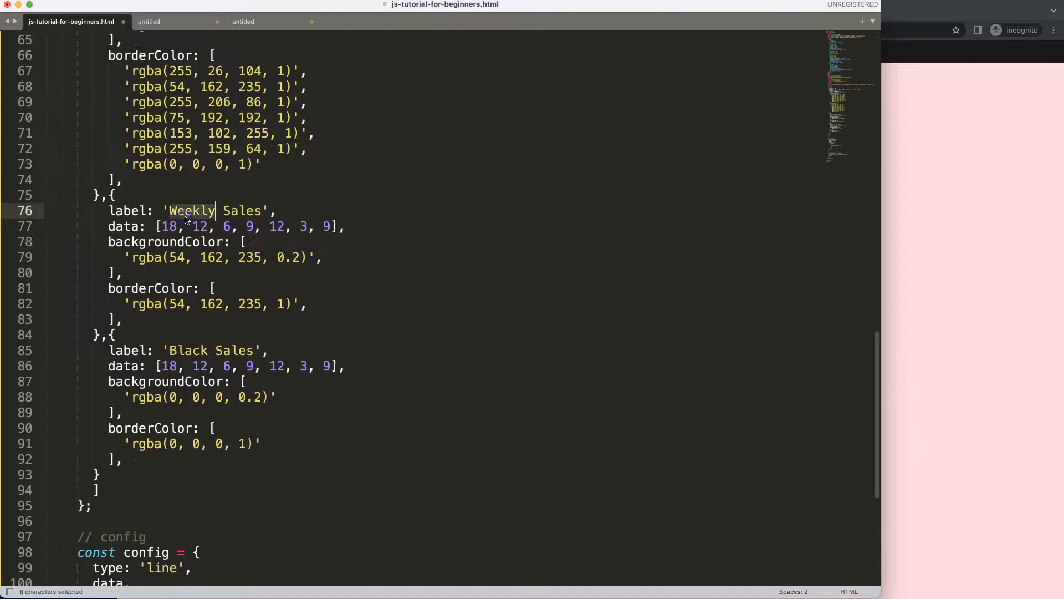
- Relabel the duplicated dataset 'Blue Sales'
type("Blue")
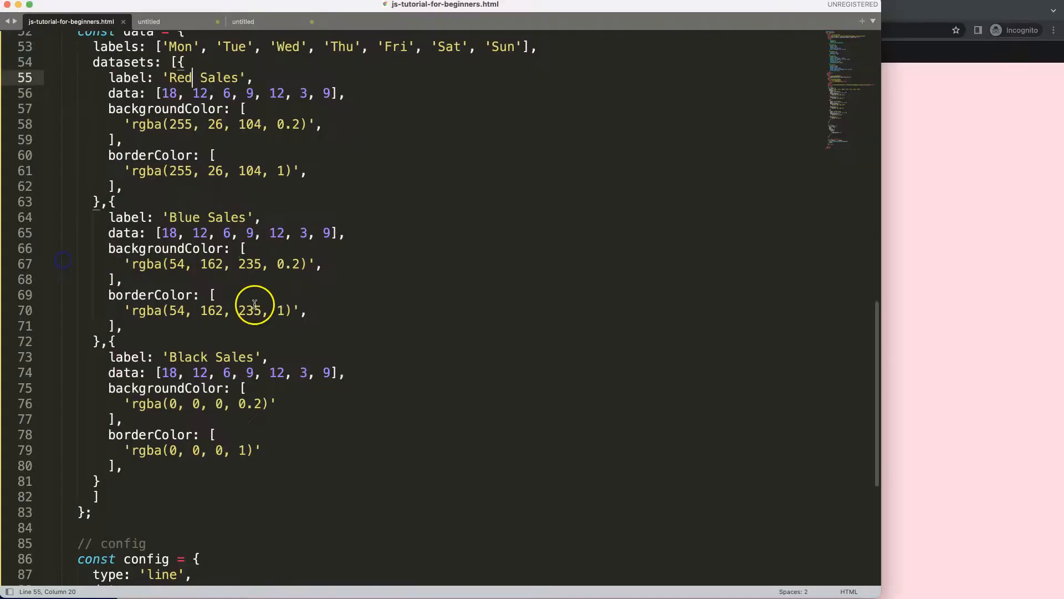
- Rewrite Blue Sales data as 1800, 1200, 600, 900, 1200, 300, 900 and Black Sales in thousands
type("00")
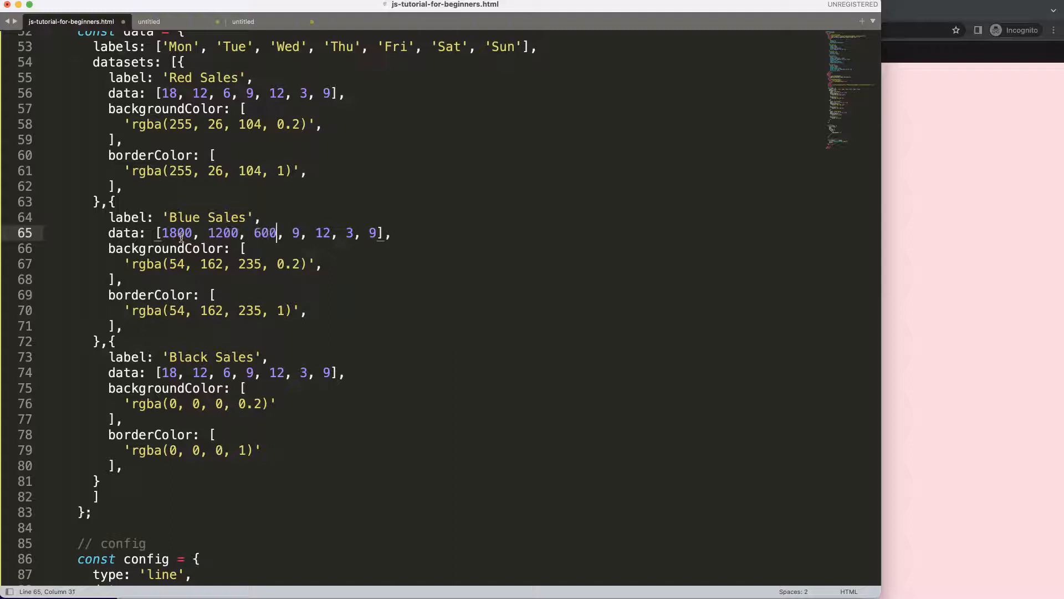
type("900, 1200,")
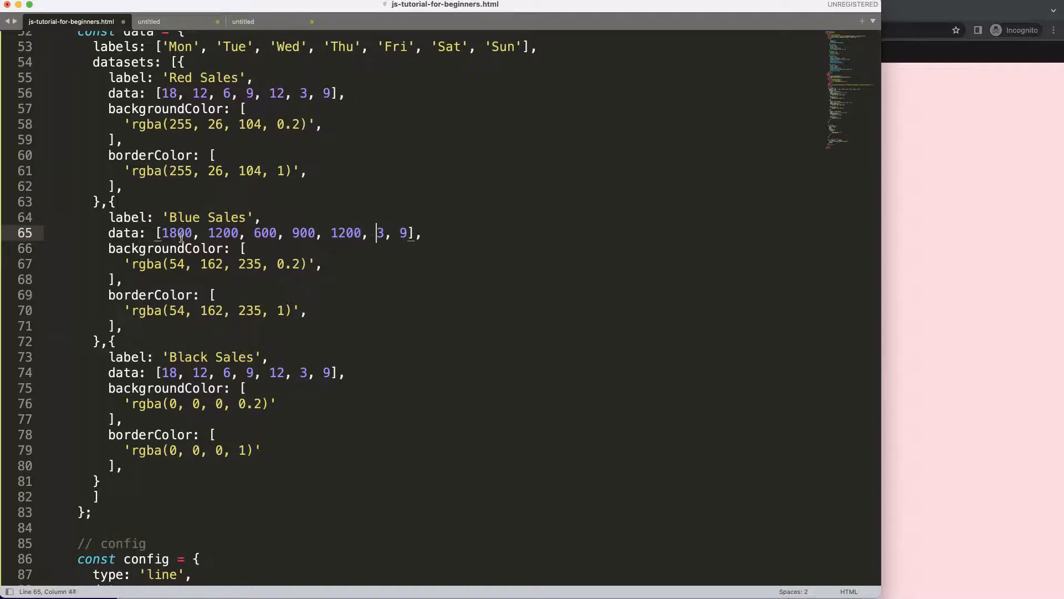
type("300, 900")
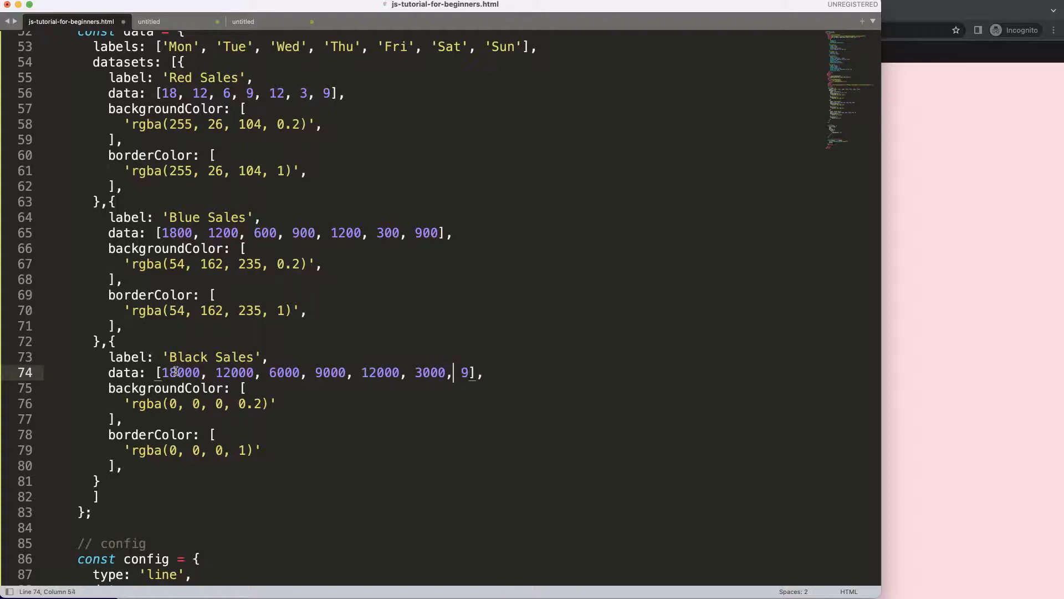
type("000")
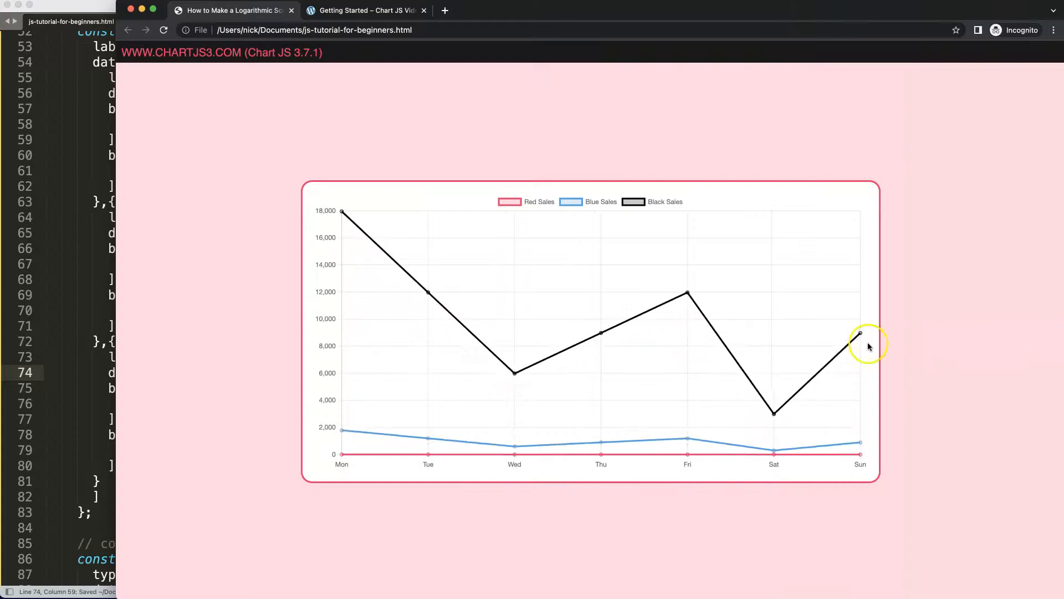
mouse_move(627, 456)
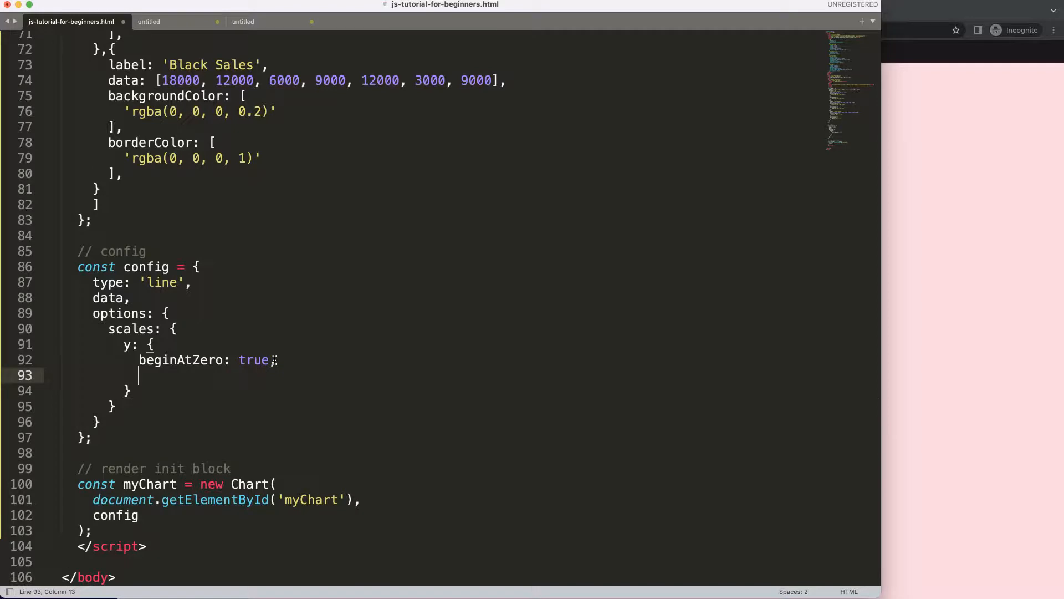
- Add type: 'logarithmic' to the y-axis scale options
type("type")
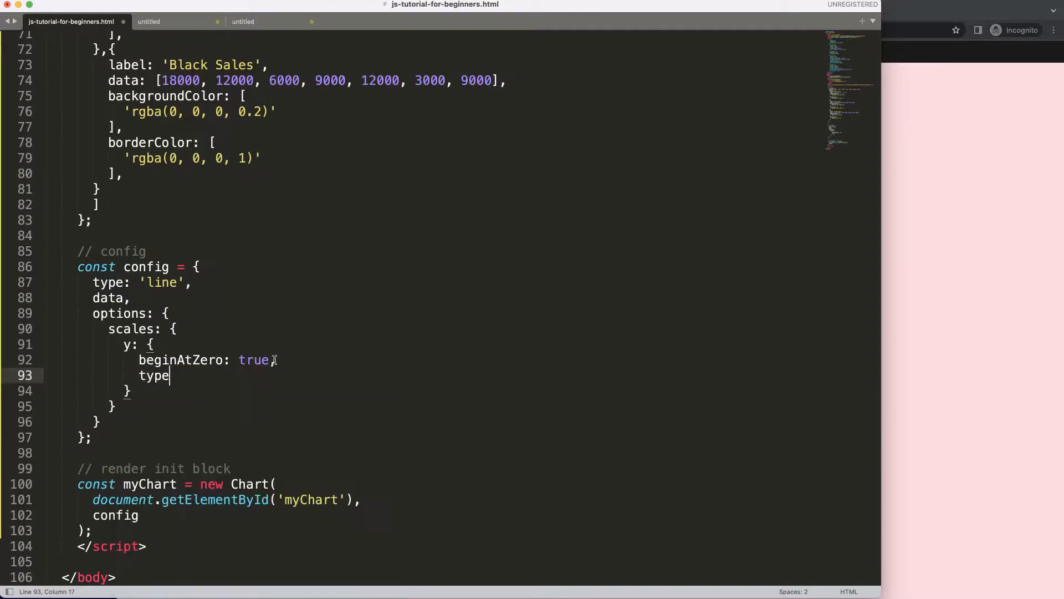
type(": 'l'")
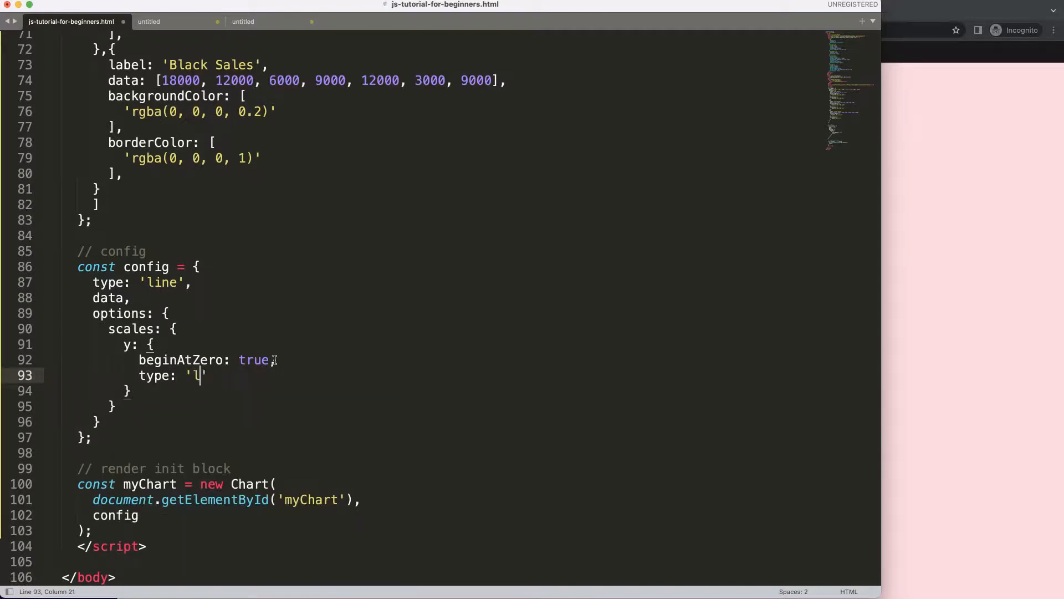
type("ogarith")
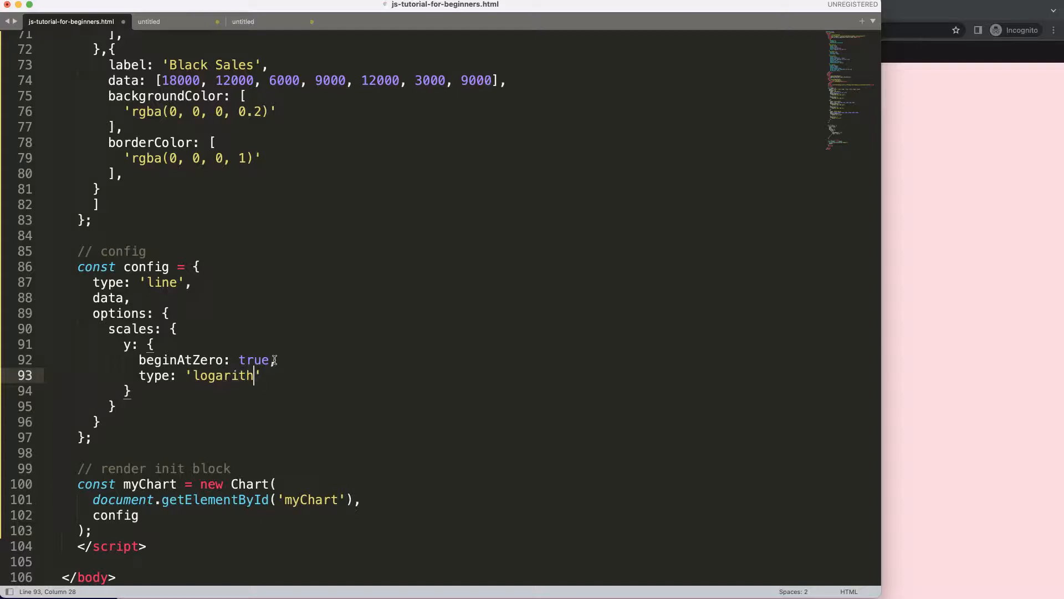
type("mic")
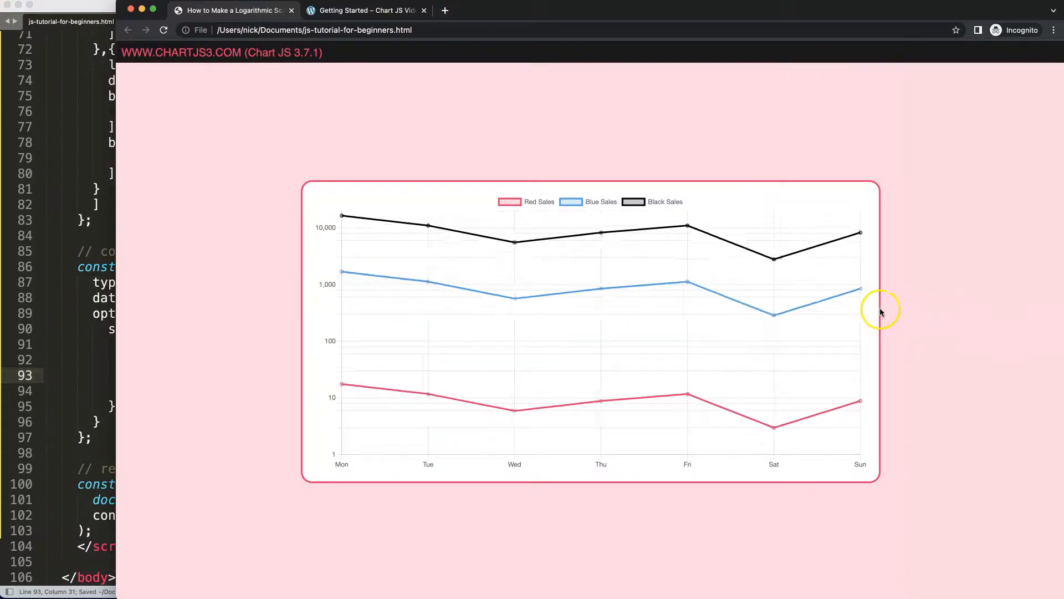
mouse_move(383, 367)
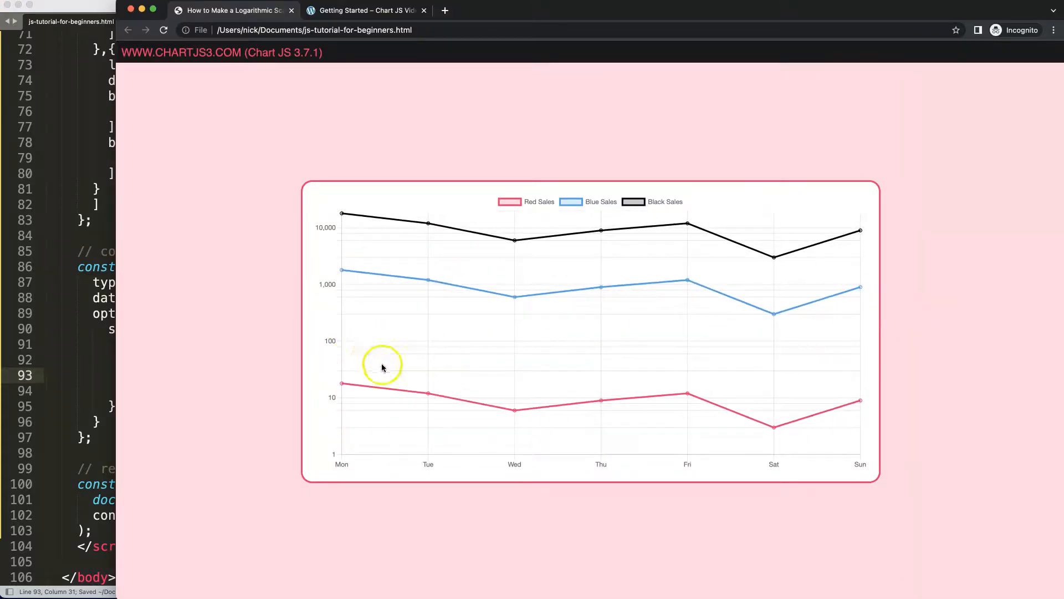
mouse_move(365, 204)
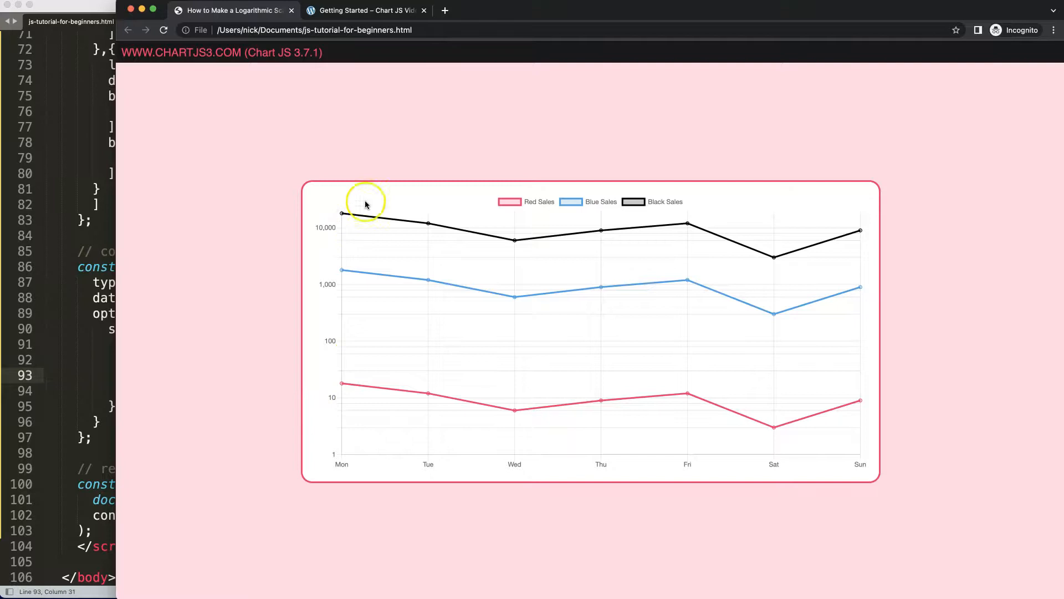
mouse_move(326, 270)
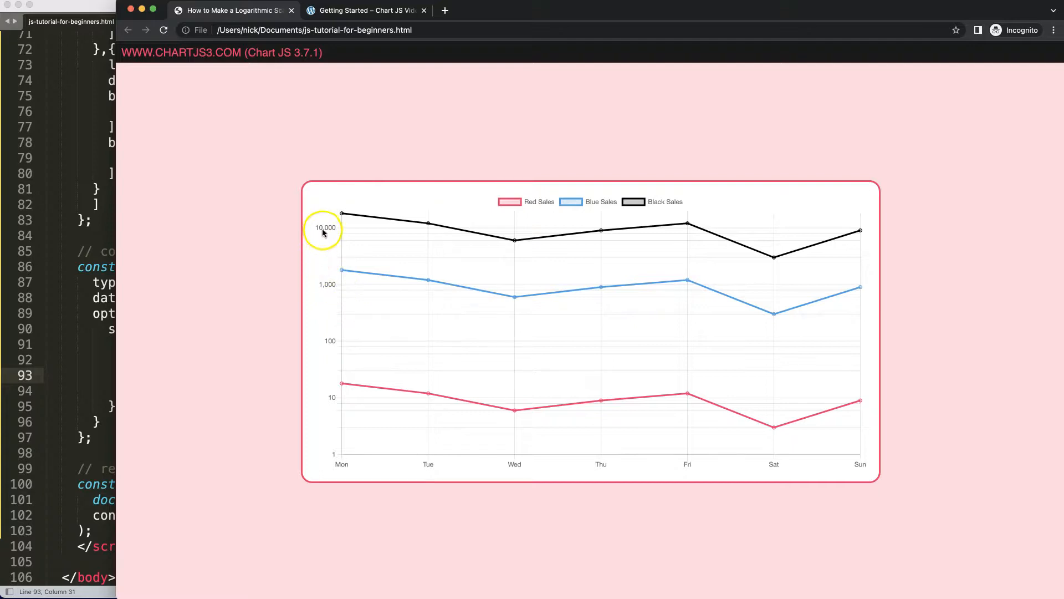
mouse_move(329, 463)
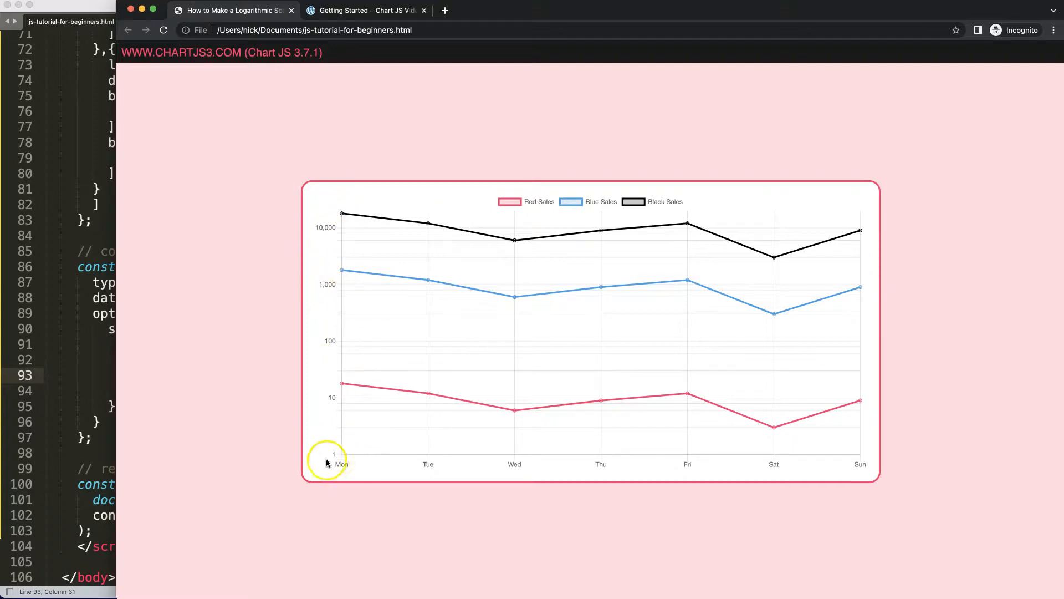
mouse_move(580, 388)
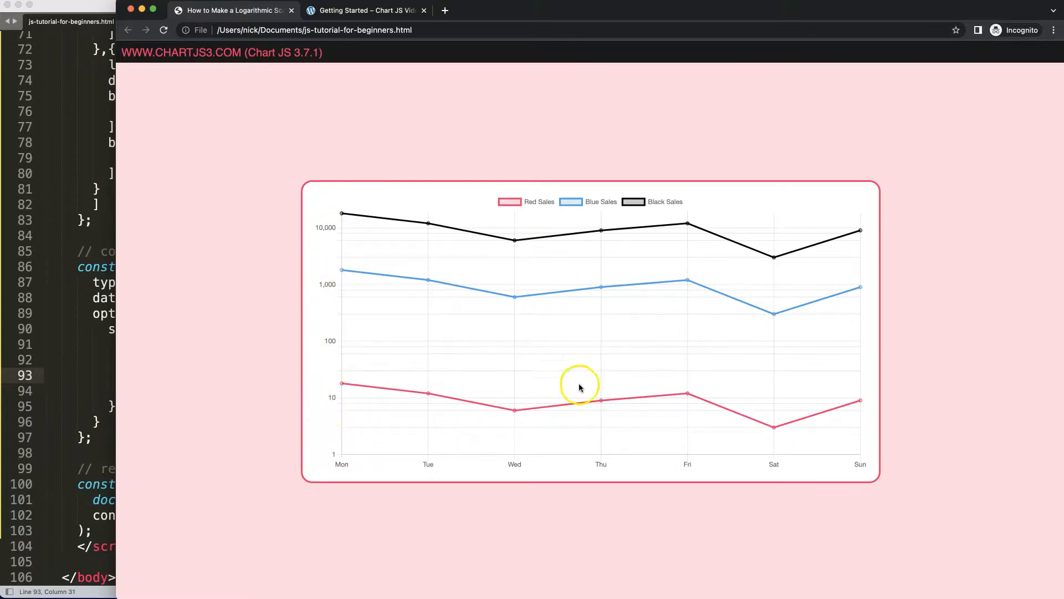
mouse_move(441, 339)
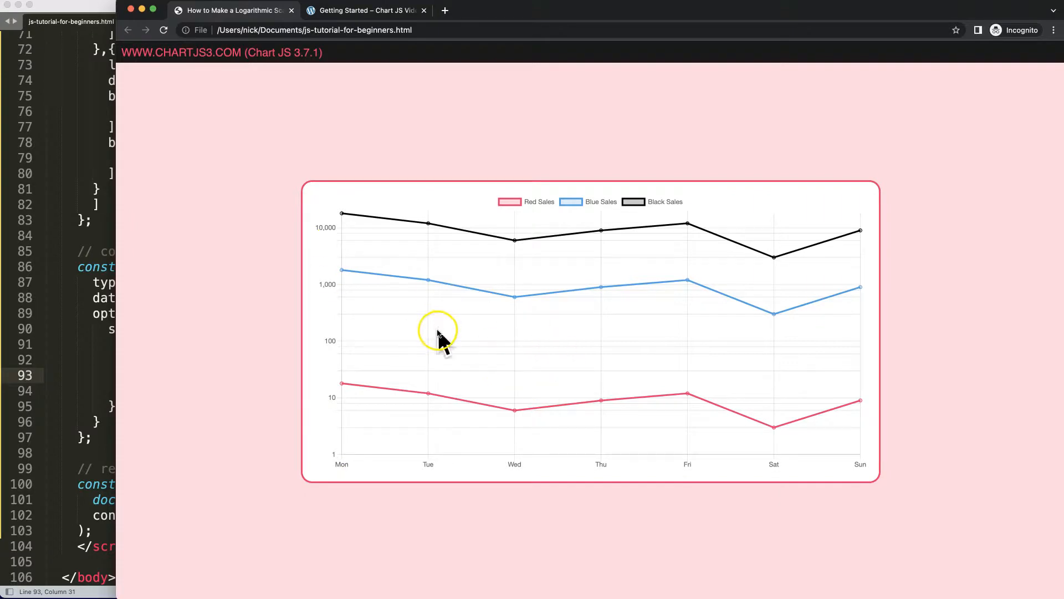
mouse_move(389, 175)
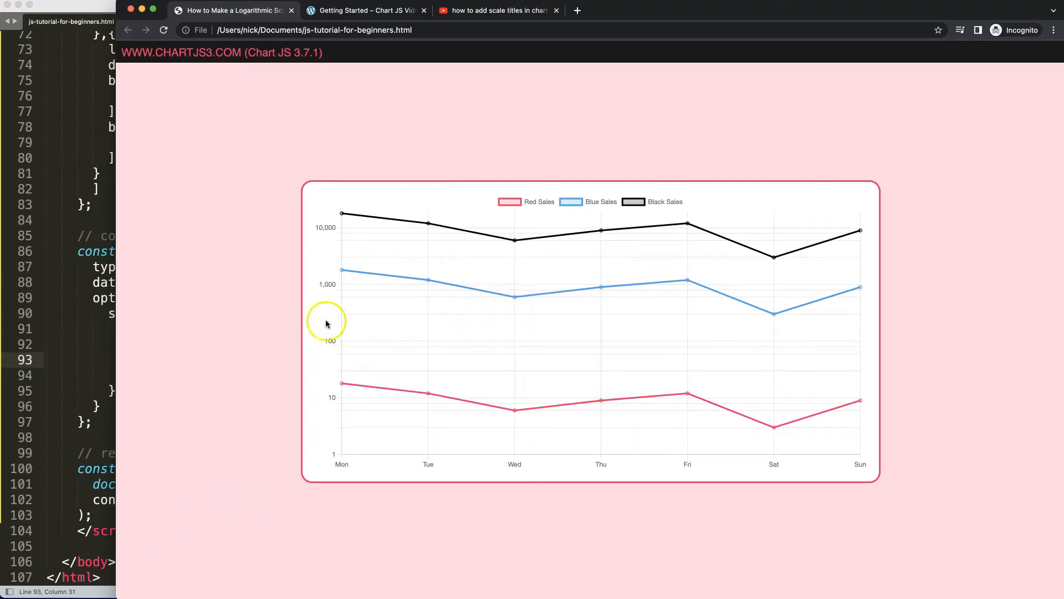
mouse_move(580, 466)
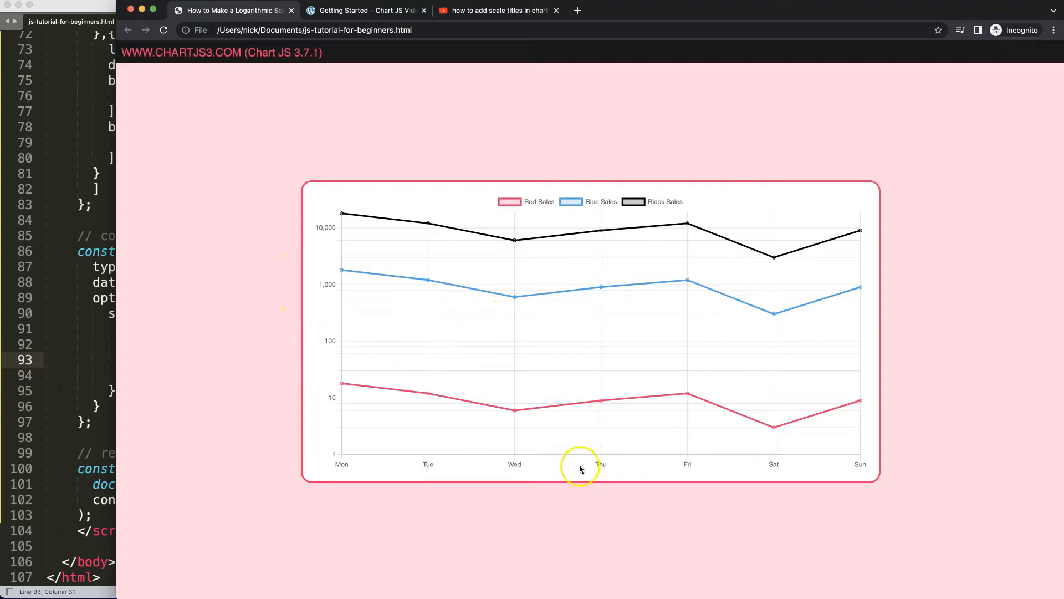
mouse_move(256, 313)
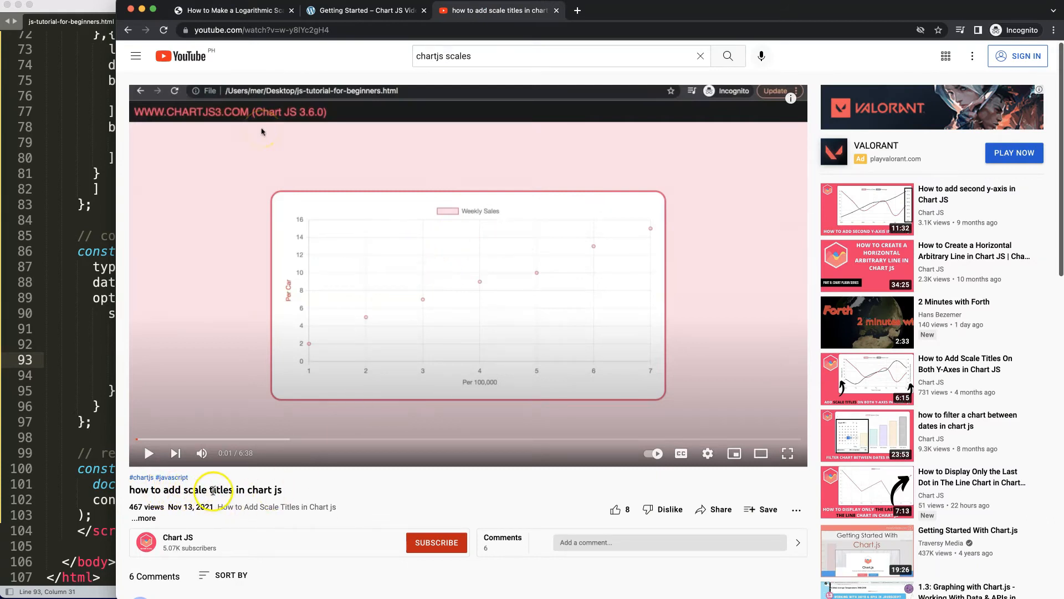
mouse_move(456, 319)
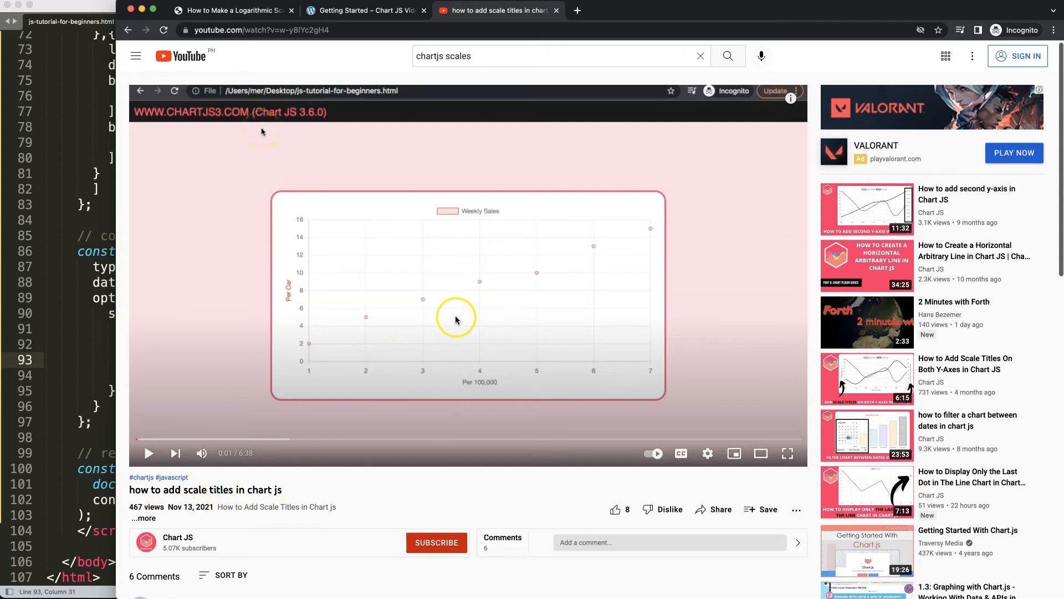